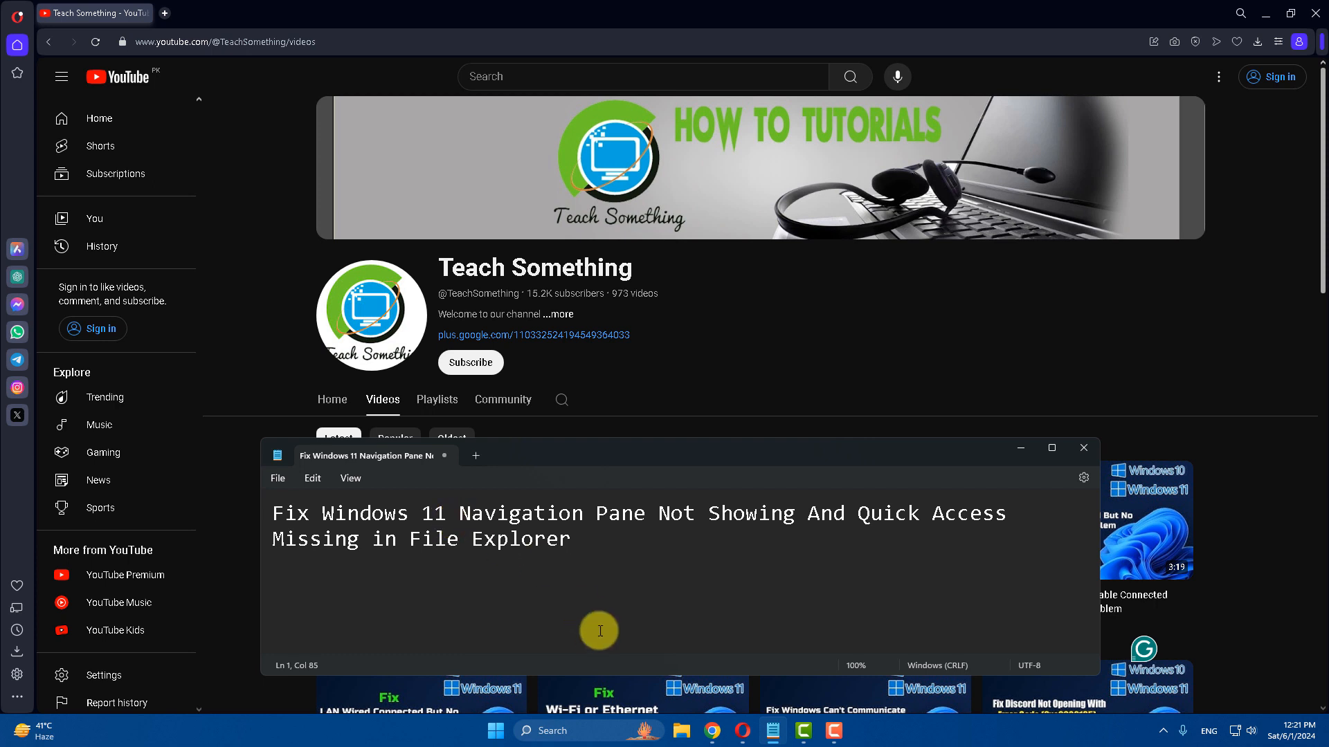
mouse_move(939, 514)
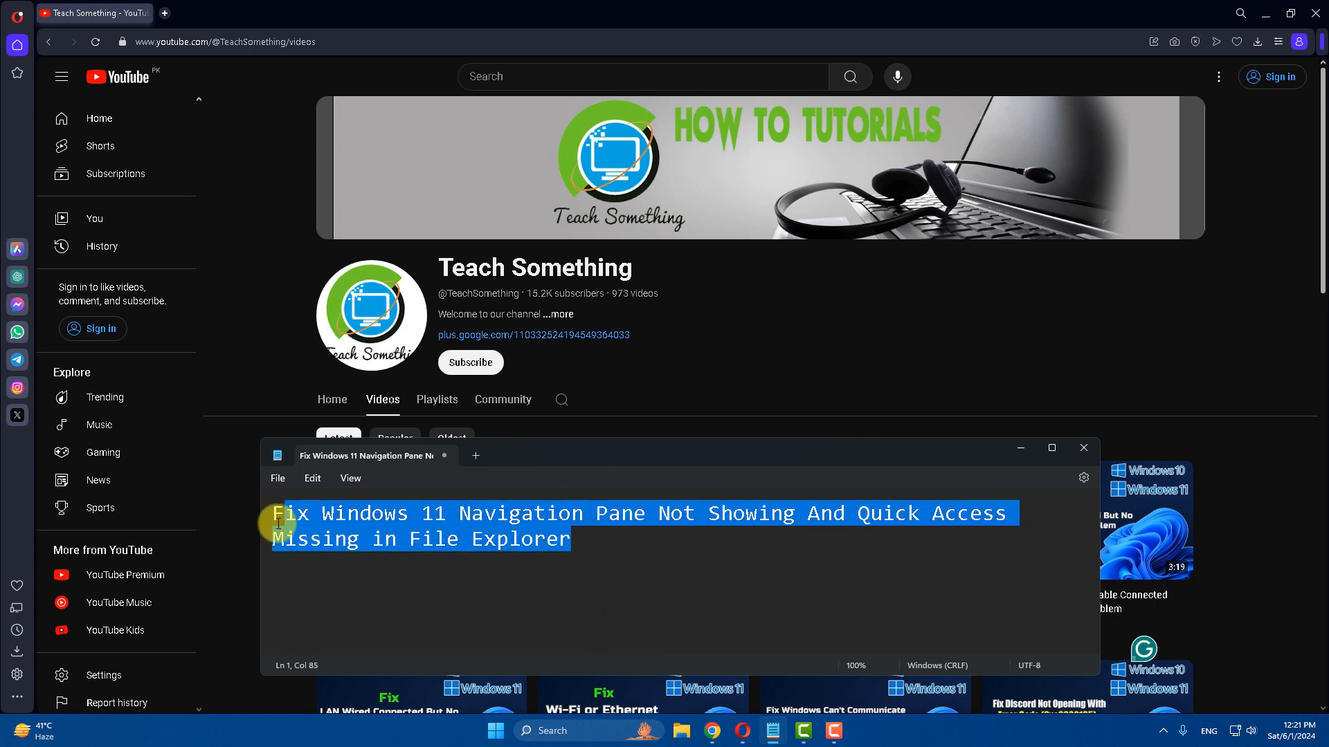
Deselect the note's title text and minimize Notepad to show the Teach Something Videos page.
left_click(604, 540)
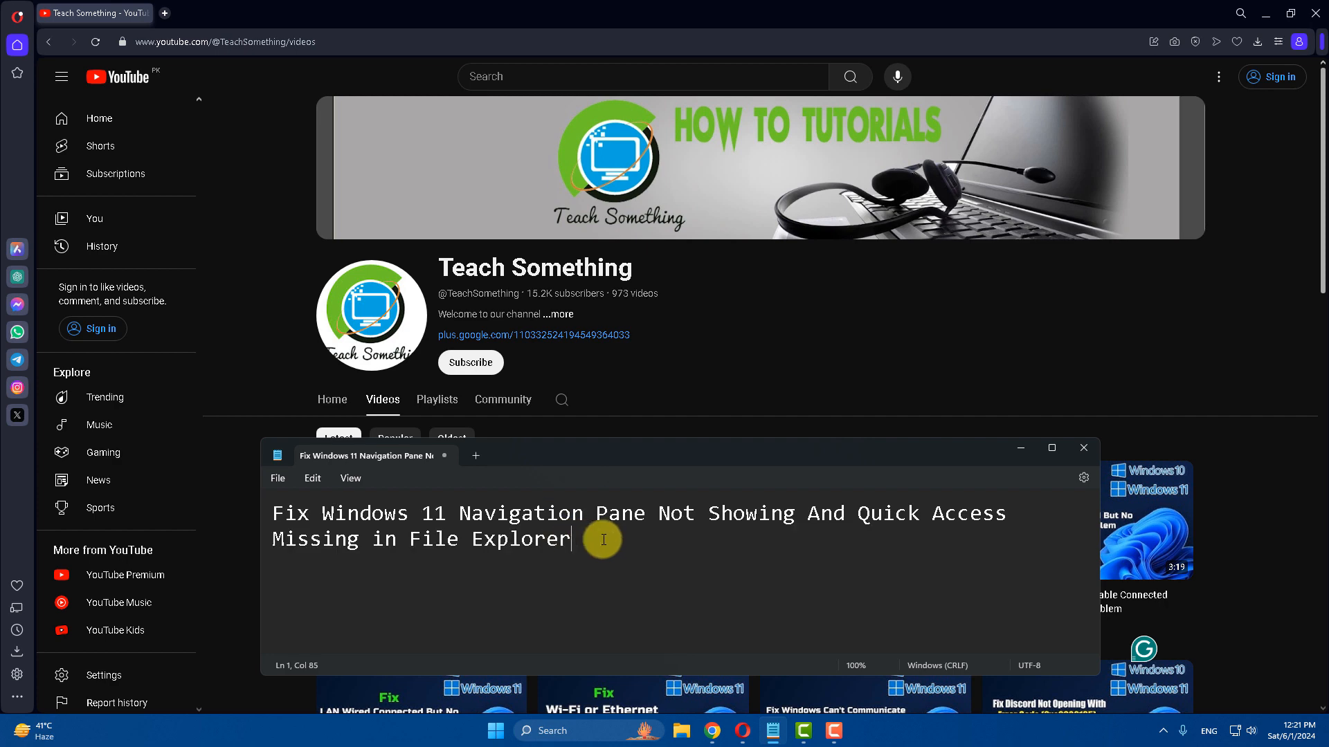
mouse_move(1021, 454)
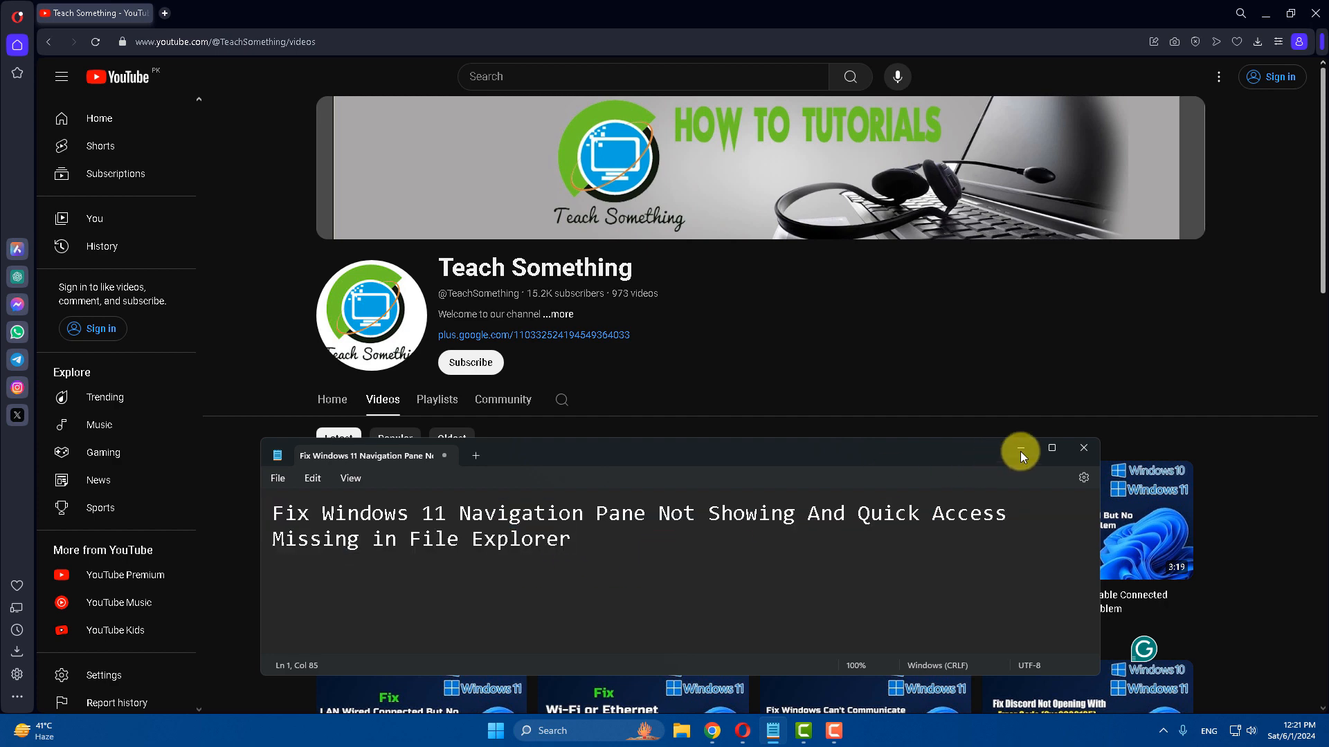
left_click(1019, 448)
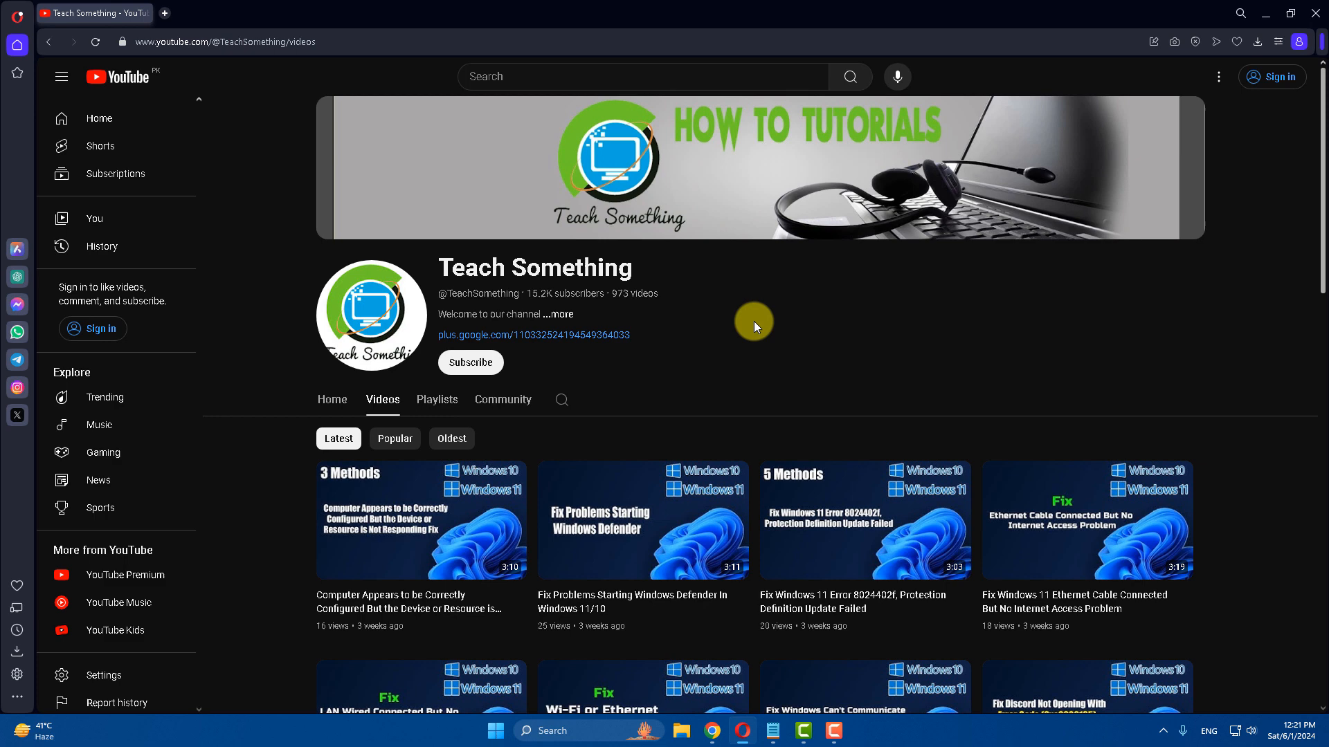
mouse_move(482, 367)
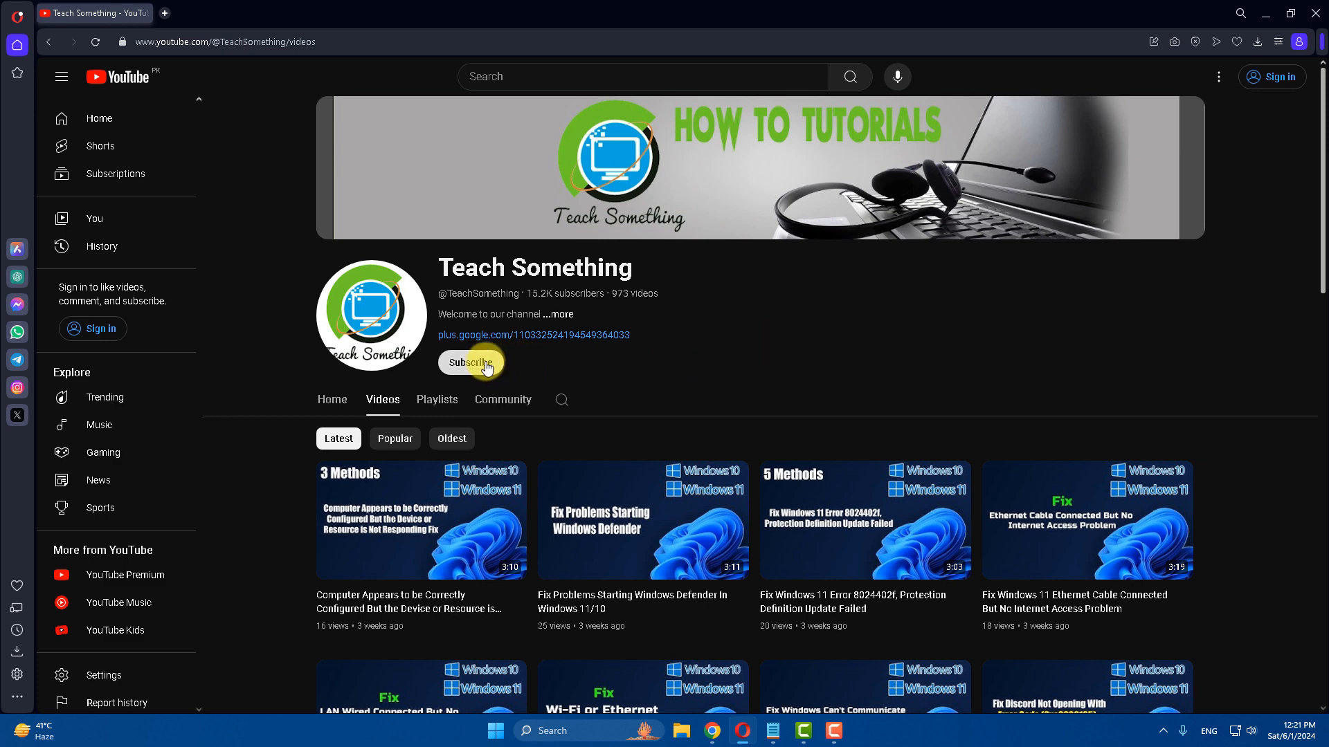
mouse_move(808, 353)
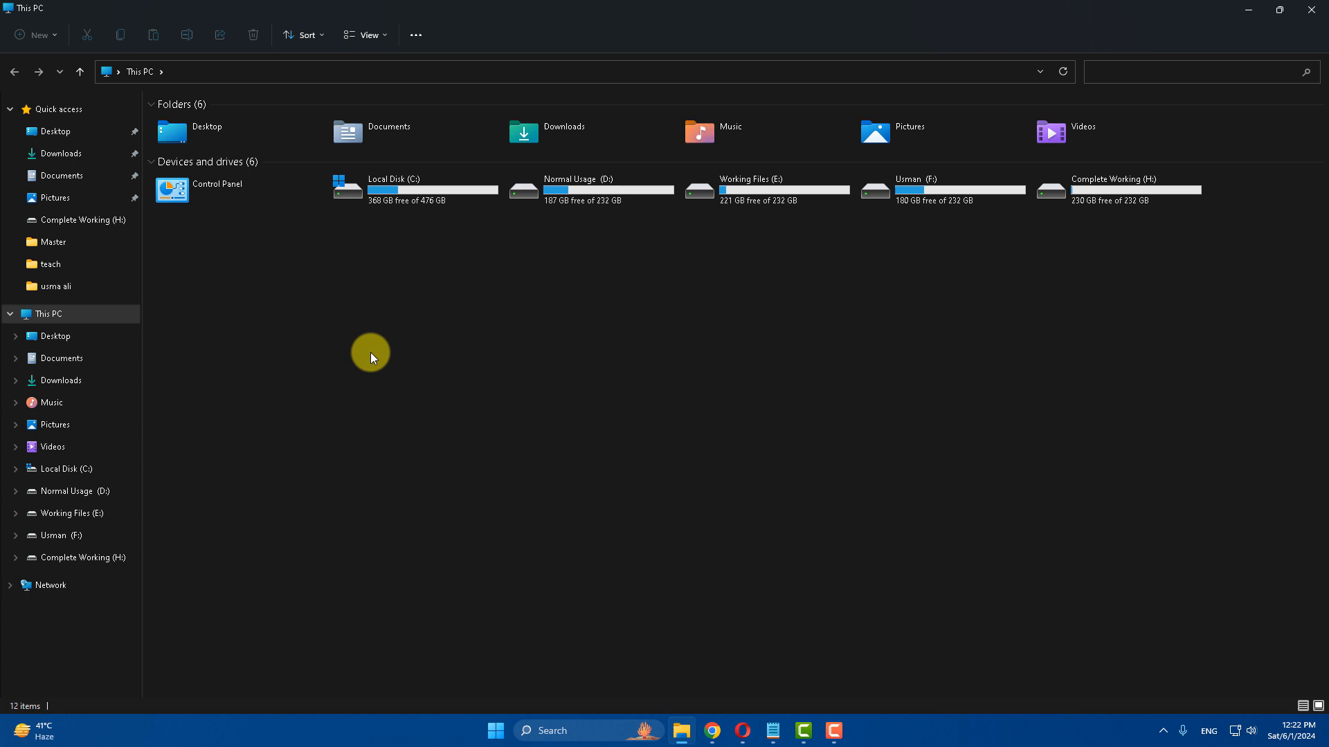
mouse_move(451, 330)
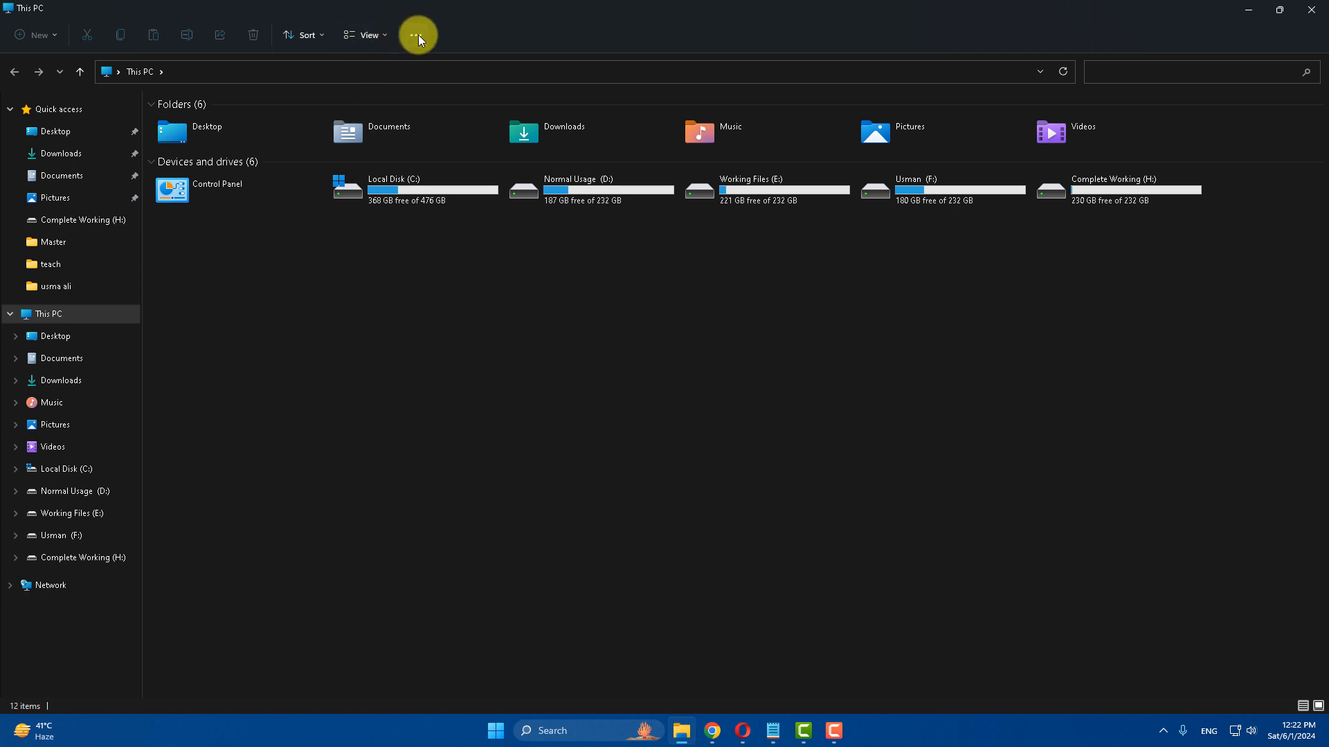
Show the command bar's 'See more' menu with Undo, Select all, Properties and Options.
left_click(417, 35)
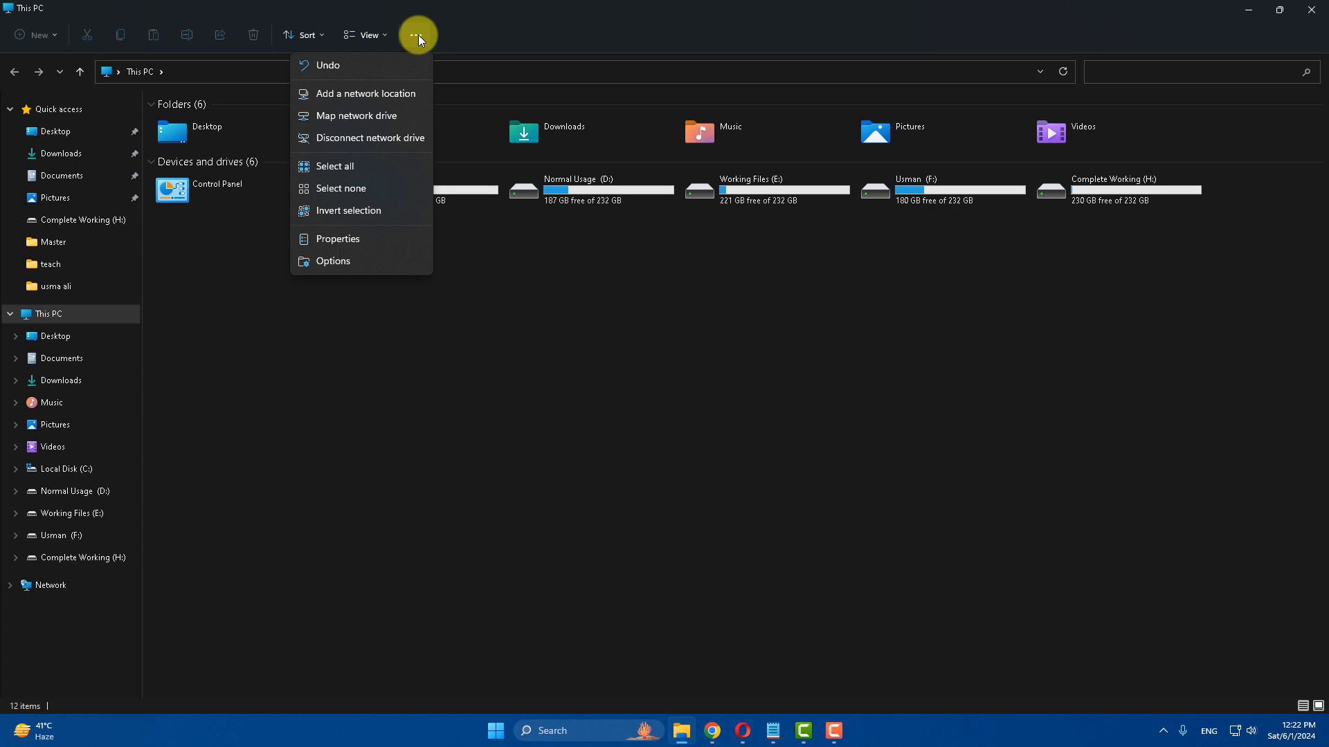
Bring up Folder Options from the menu and switch to its View advanced settings.
left_click(332, 260)
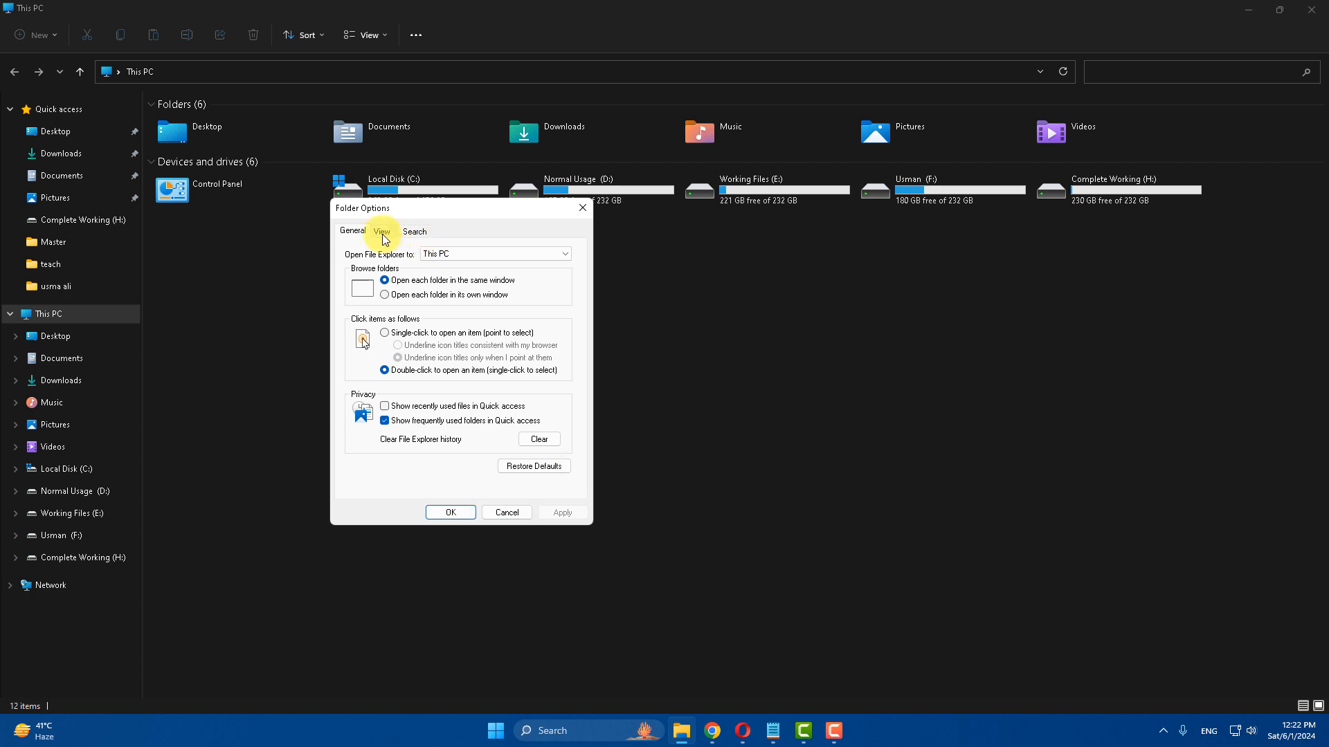
left_click(382, 229)
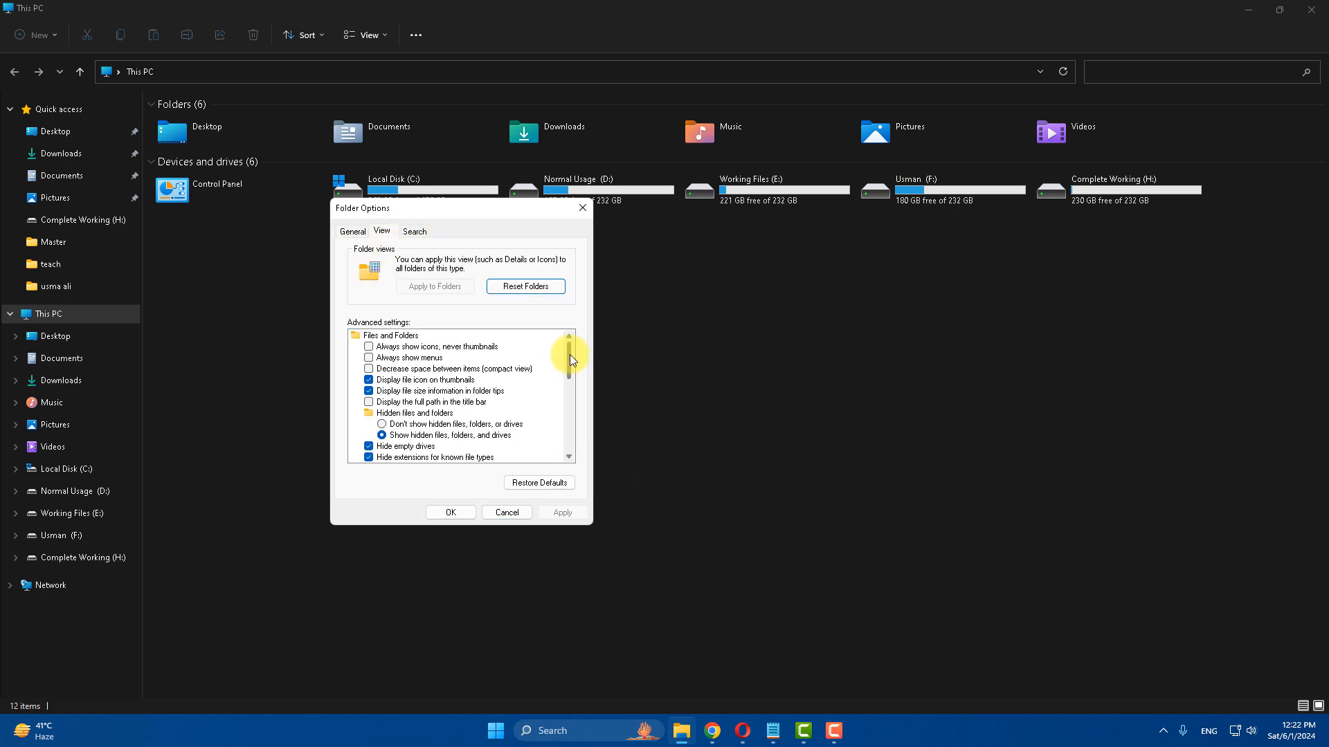
Enable the Navigation pane options such as Always show availability status and apply with OK.
scroll("down", 3)
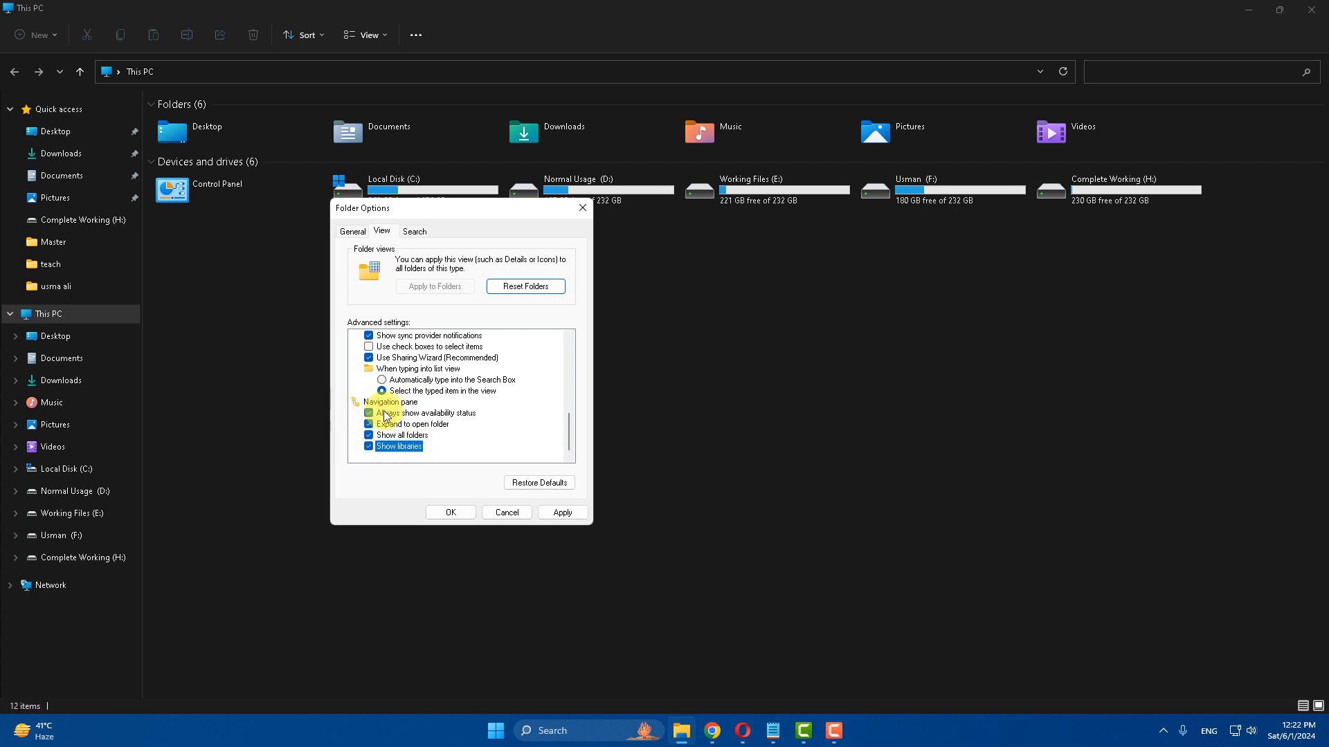
left_click(451, 512)
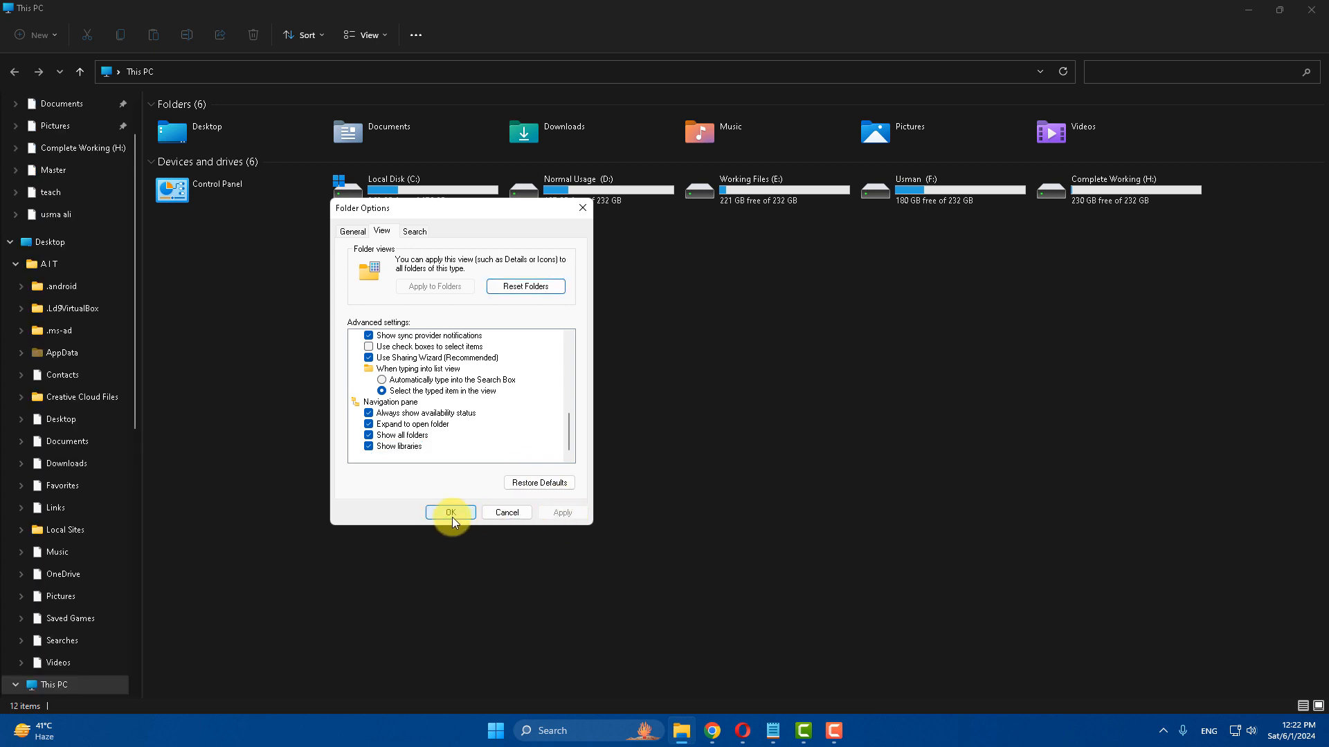
left_click(452, 512)
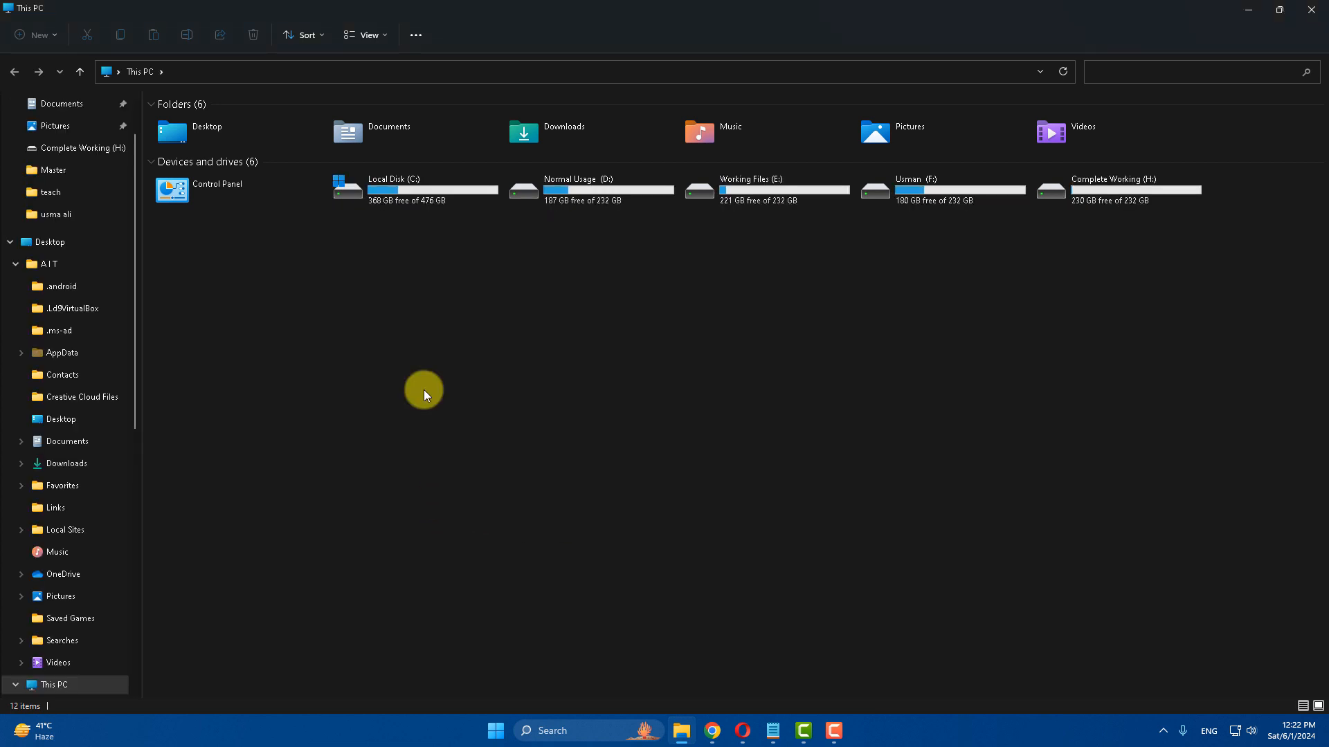
Show the View menu's Show submenu confirming Navigation pane is checked.
left_click(366, 34)
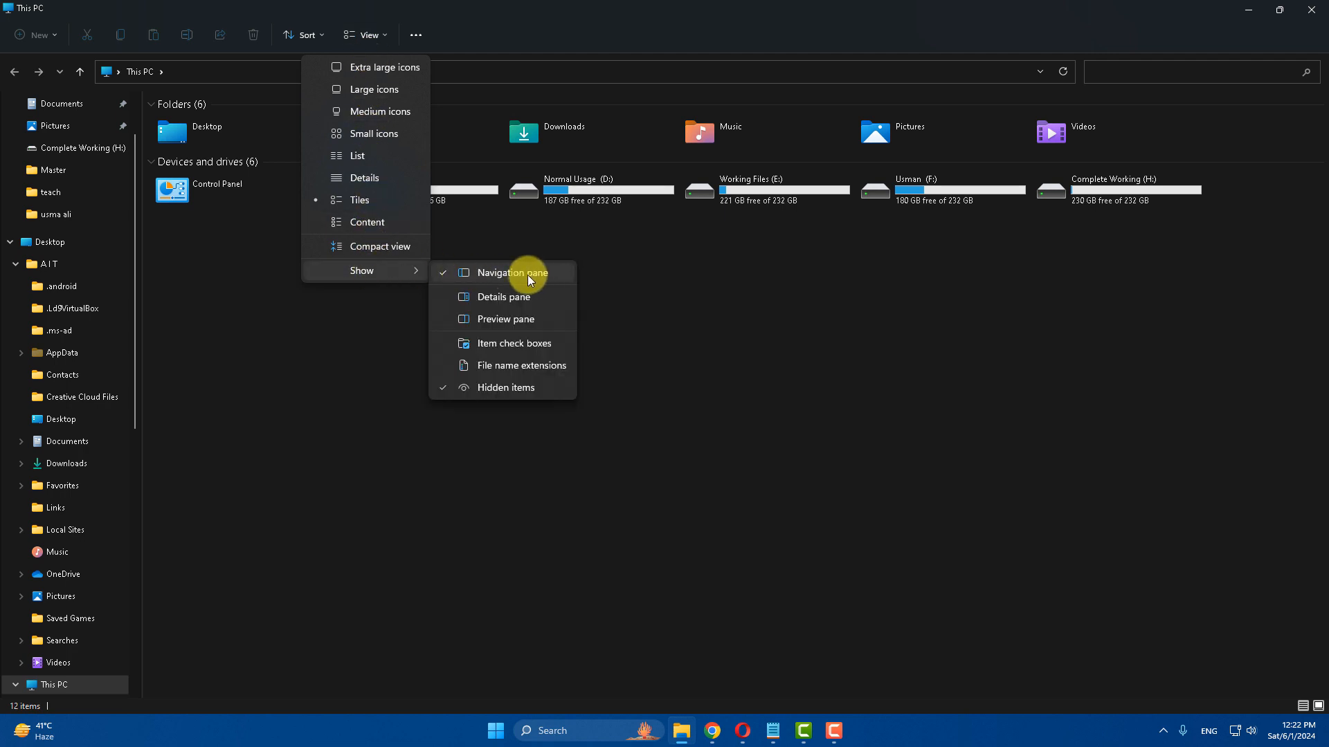
mouse_move(575, 280)
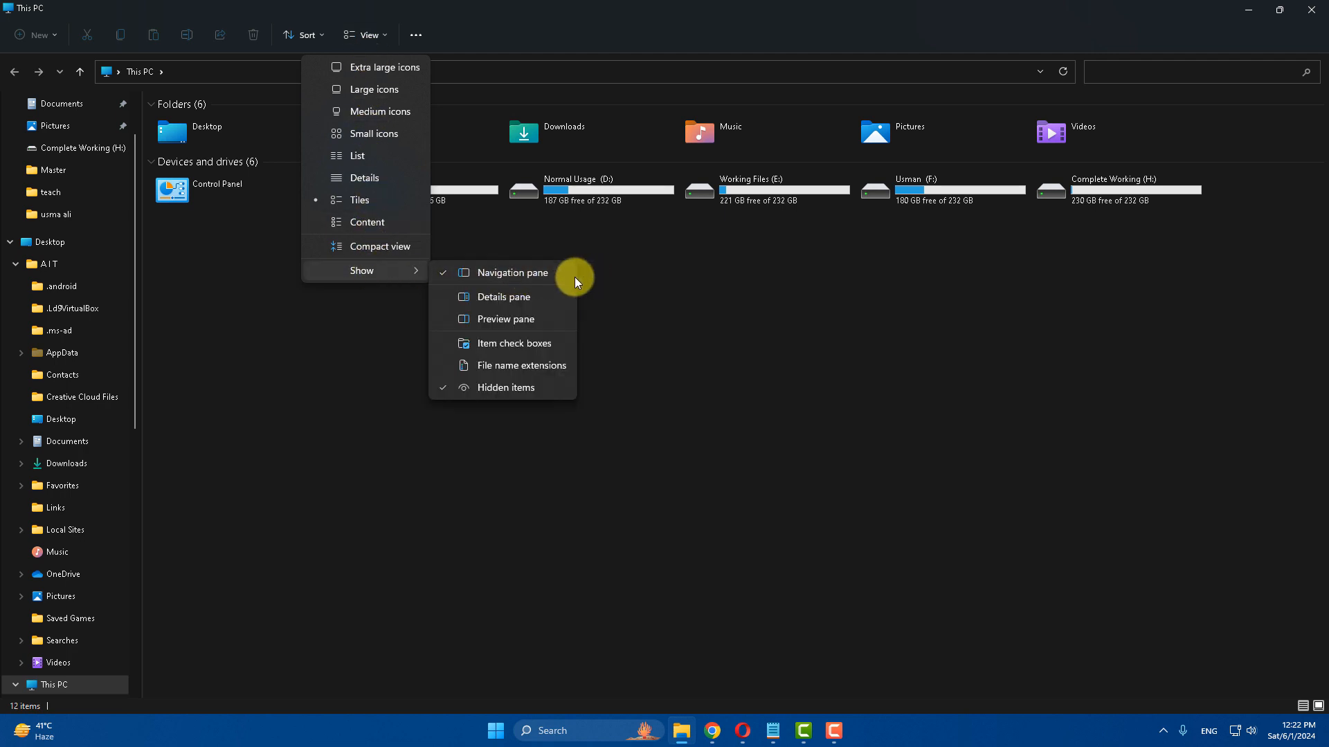
mouse_move(526, 280)
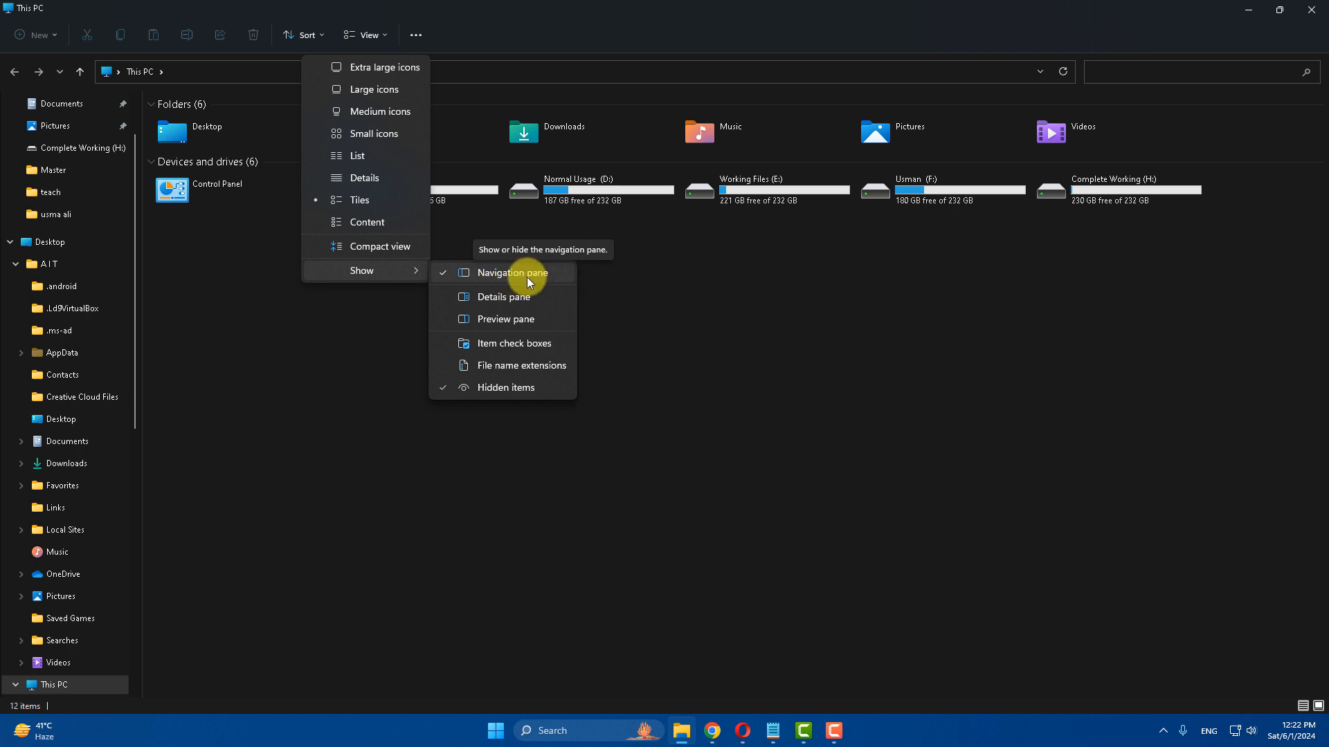
mouse_move(497, 357)
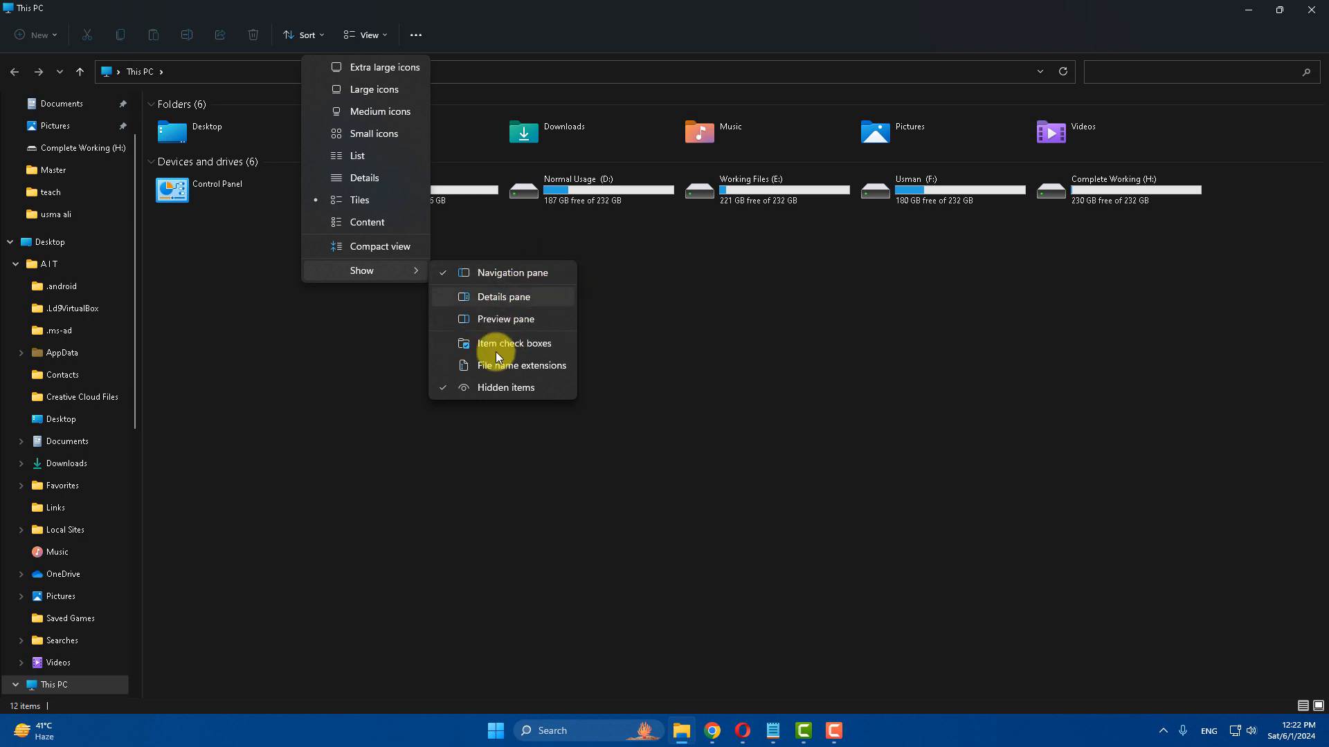